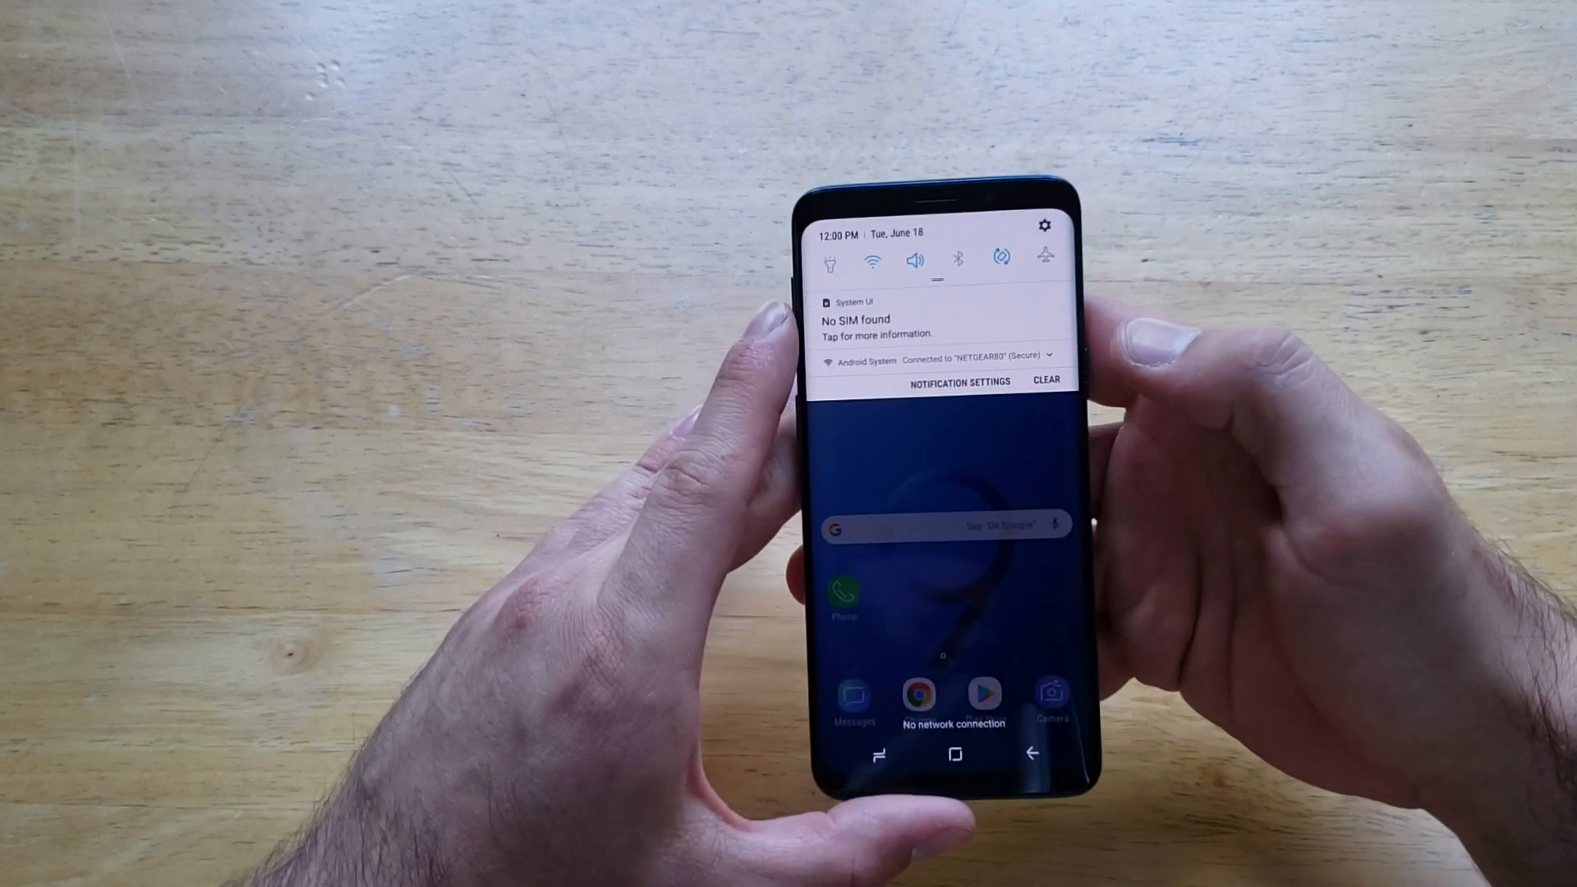
- Launch the Settings app from the notification shade's gear icon
click(1044, 224)
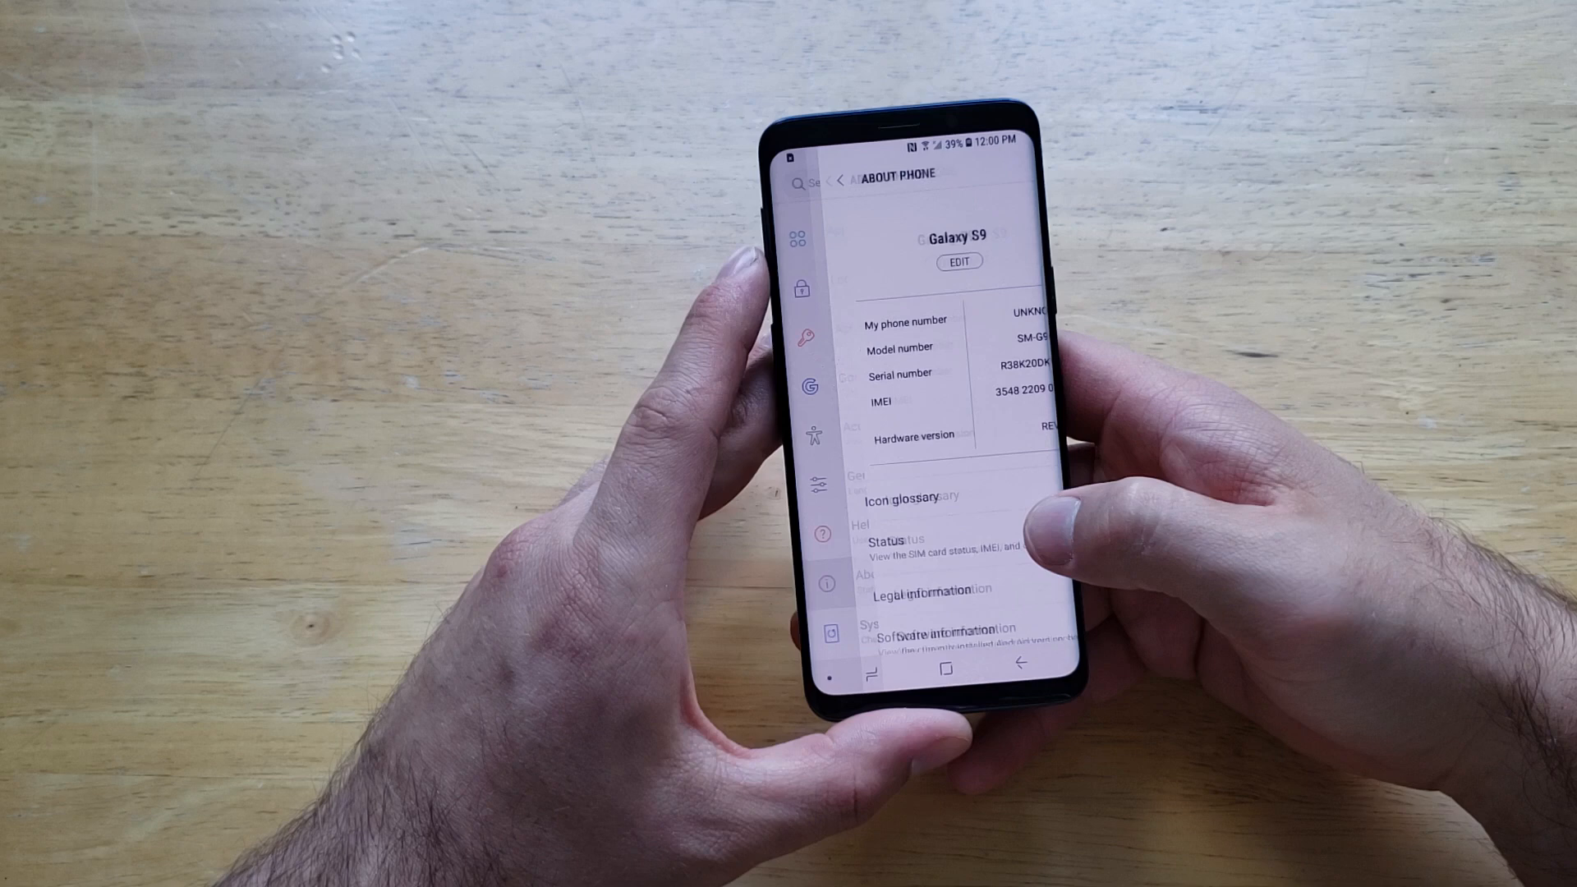
- Scroll down the Settings list toward General management
scroll(down, 3)
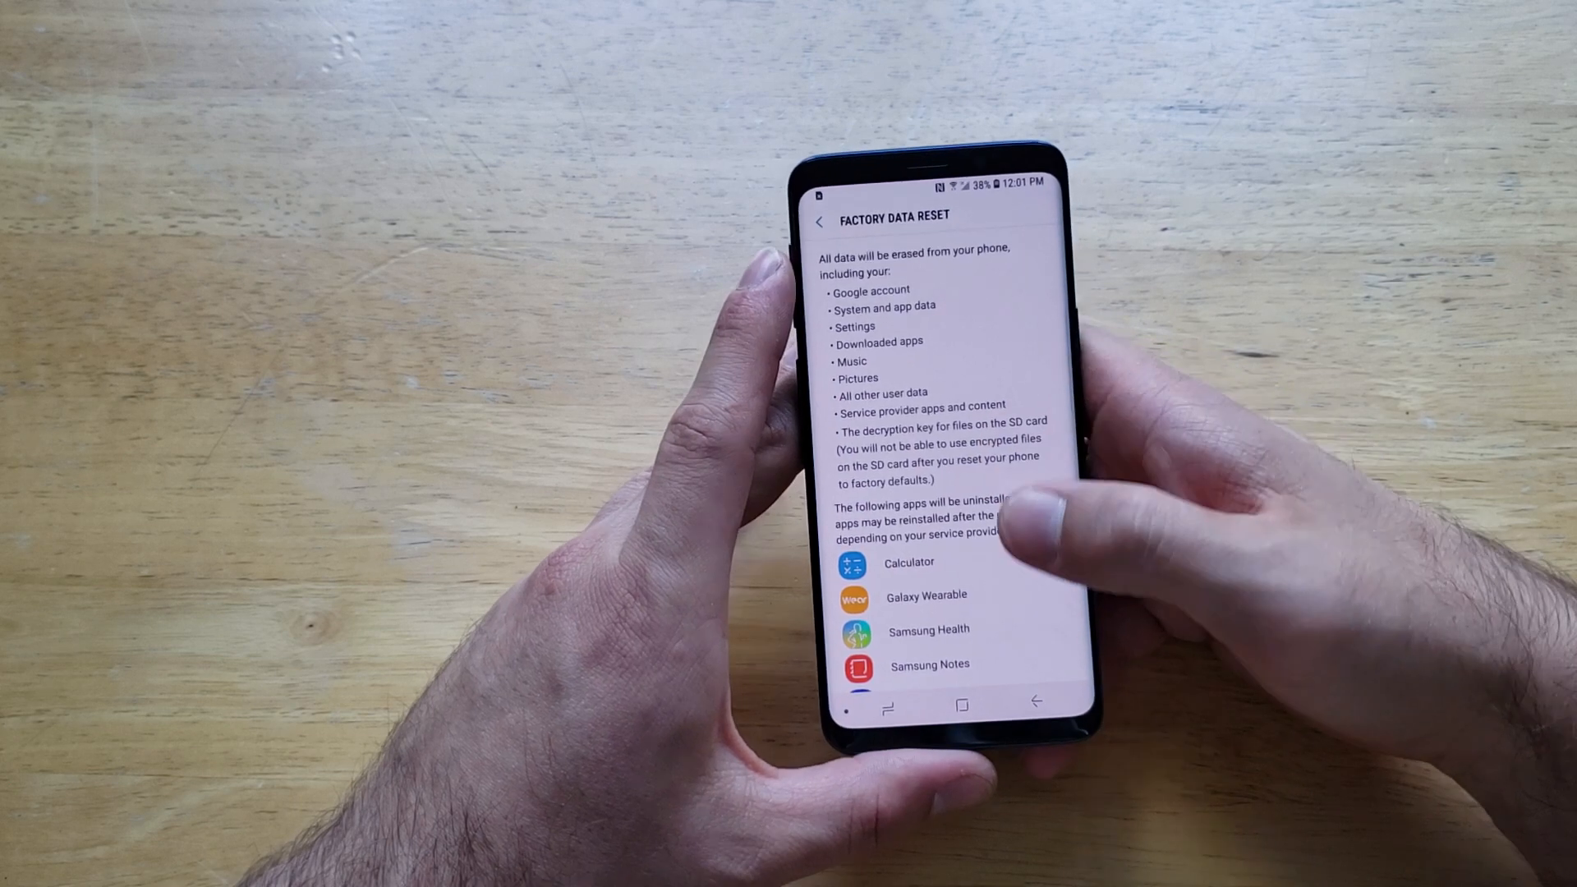
scroll(down, 3)
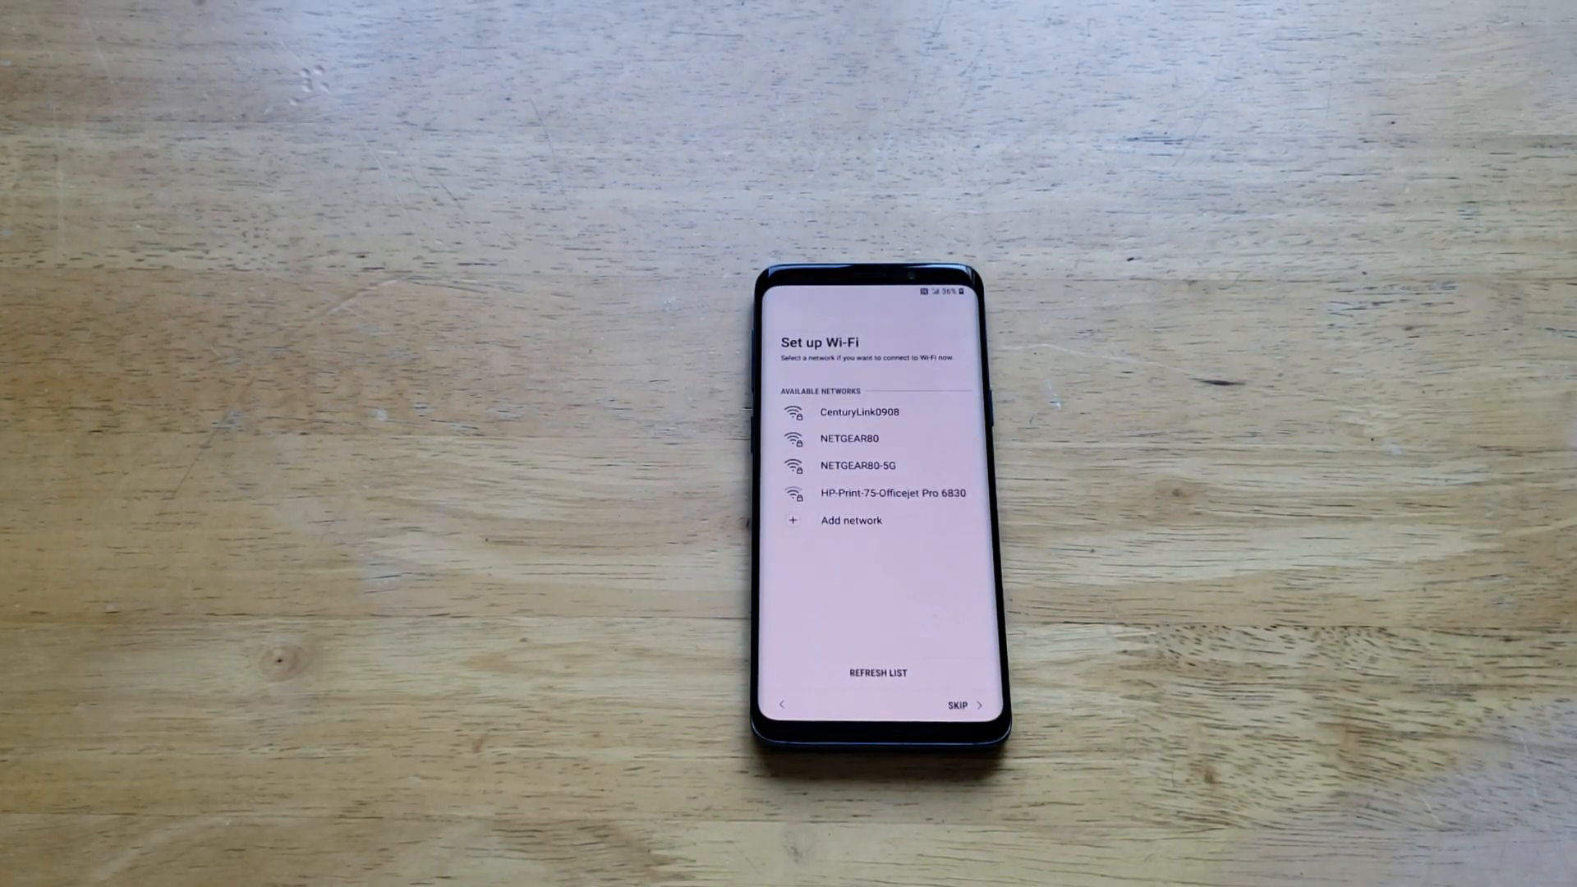
- Join the NETGEAR80 Wi-Fi network with its password and continue to Date & time
click(848, 438)
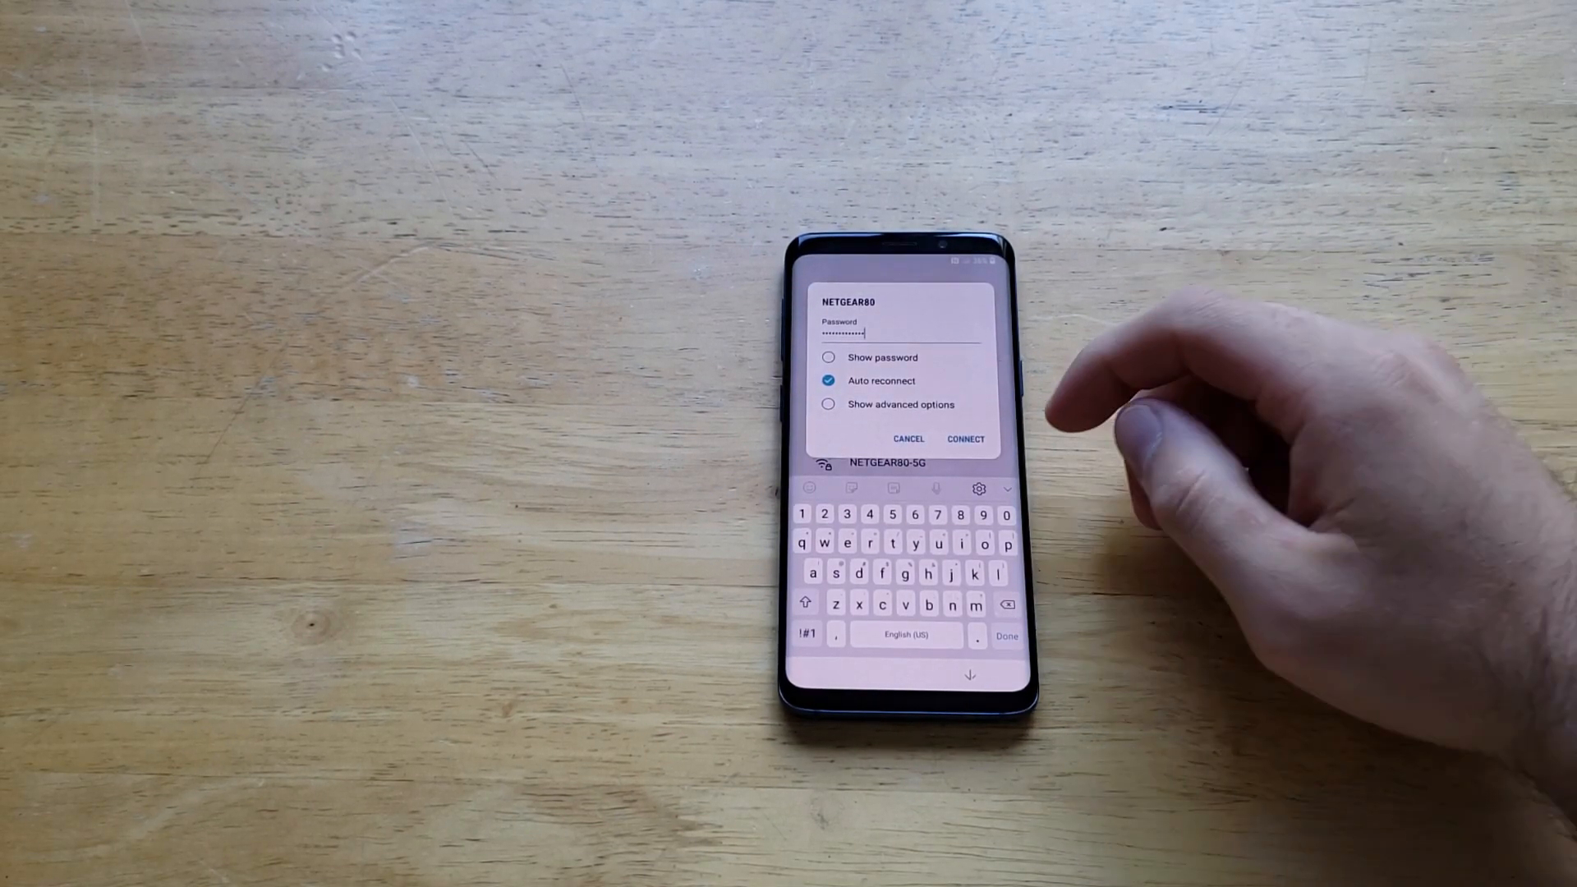
click(964, 438)
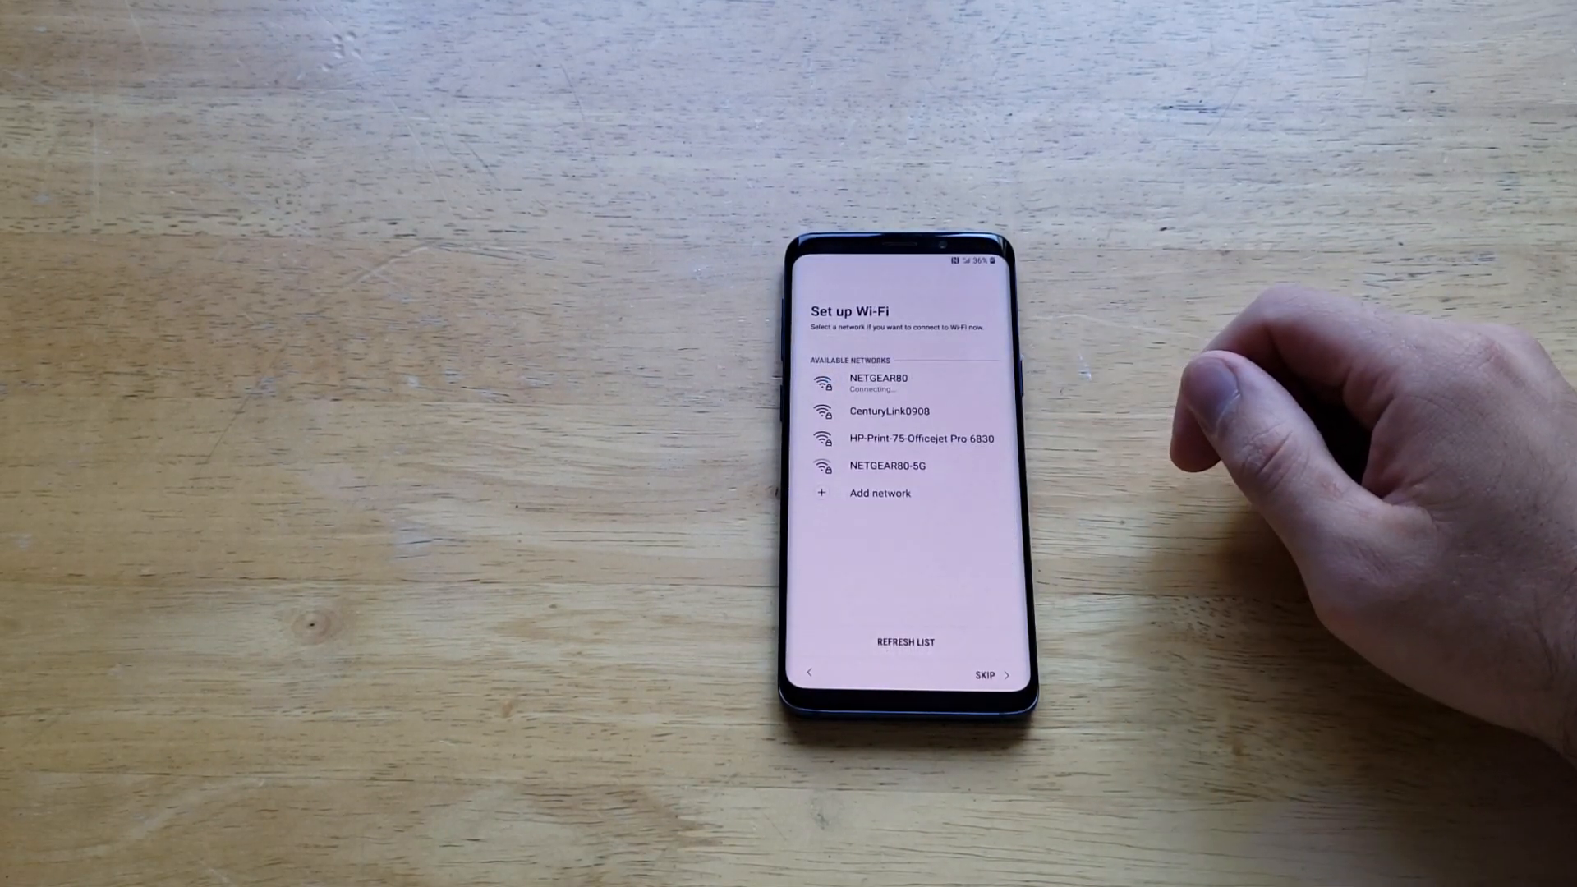
click(879, 385)
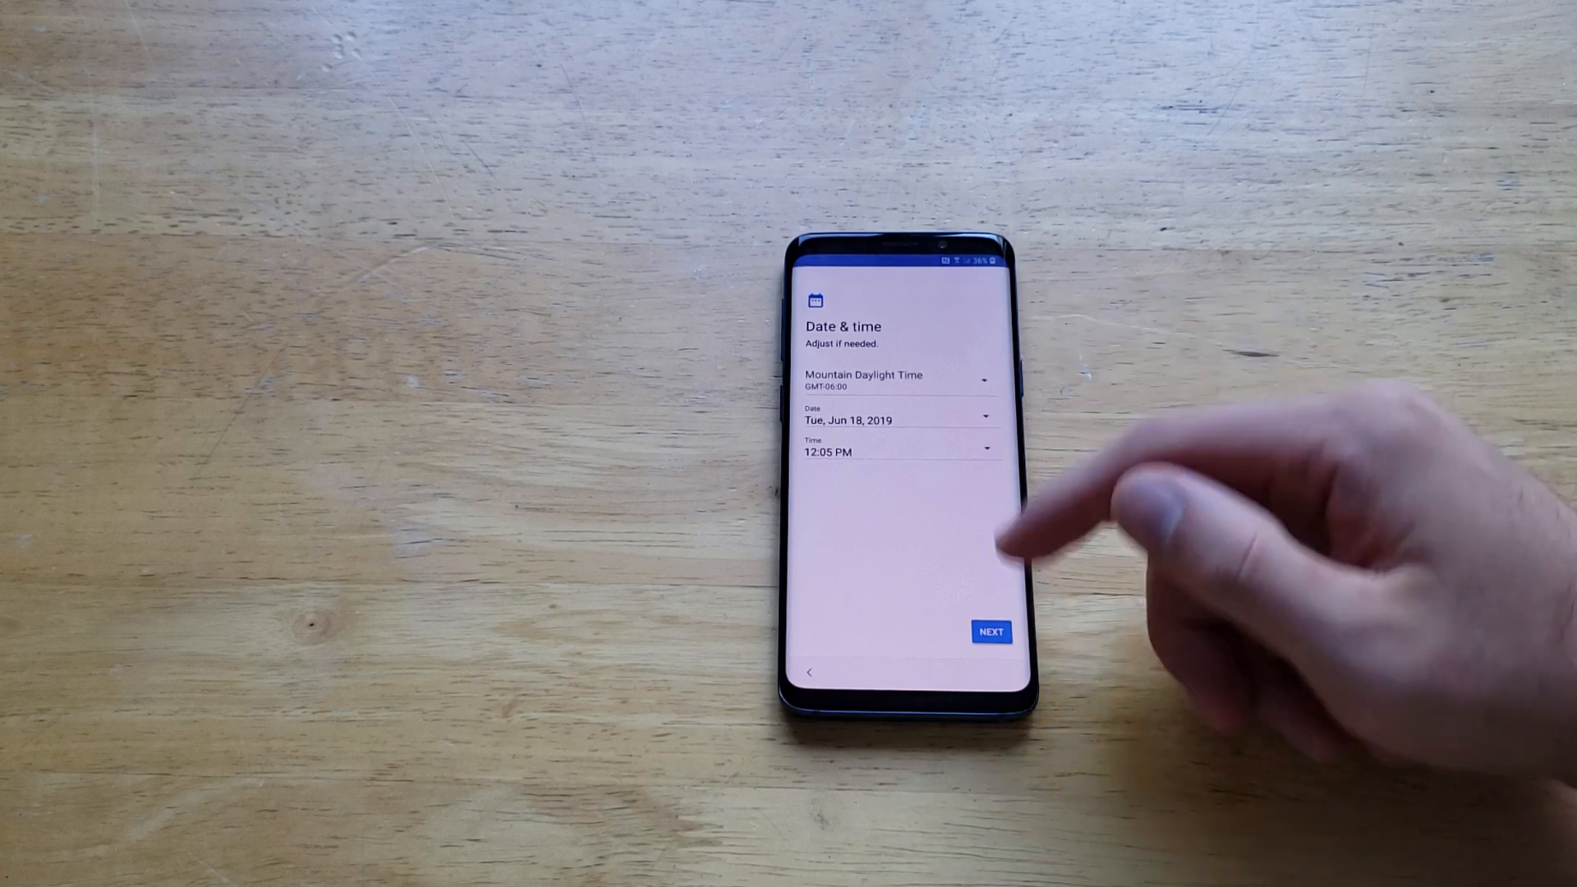
- Accept Mountain Daylight Time and skip setting up phone protection
click(990, 631)
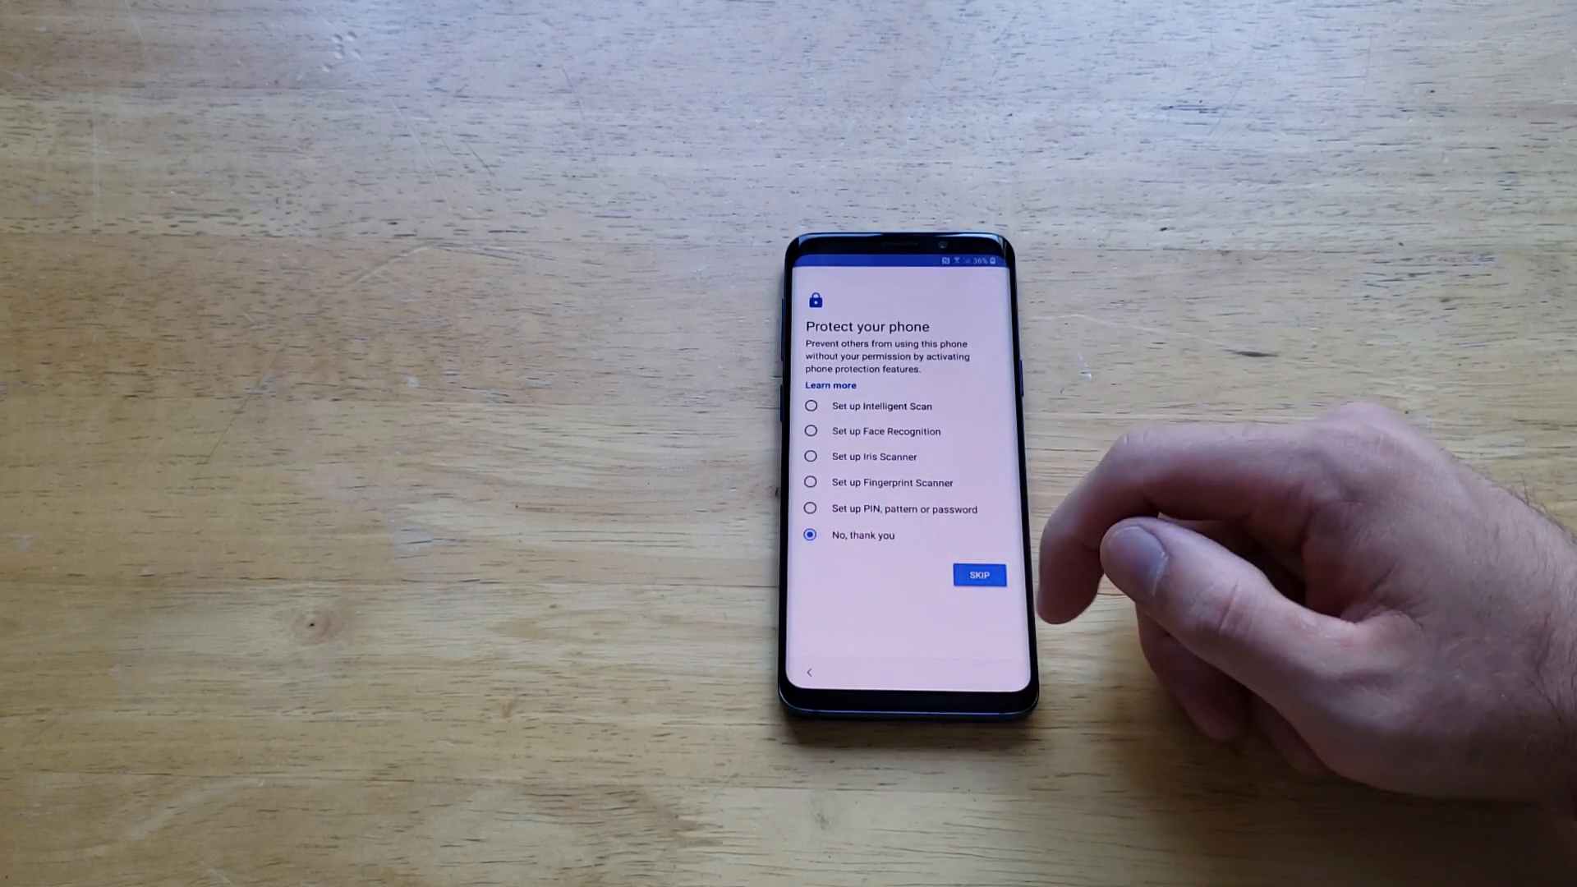
click(978, 574)
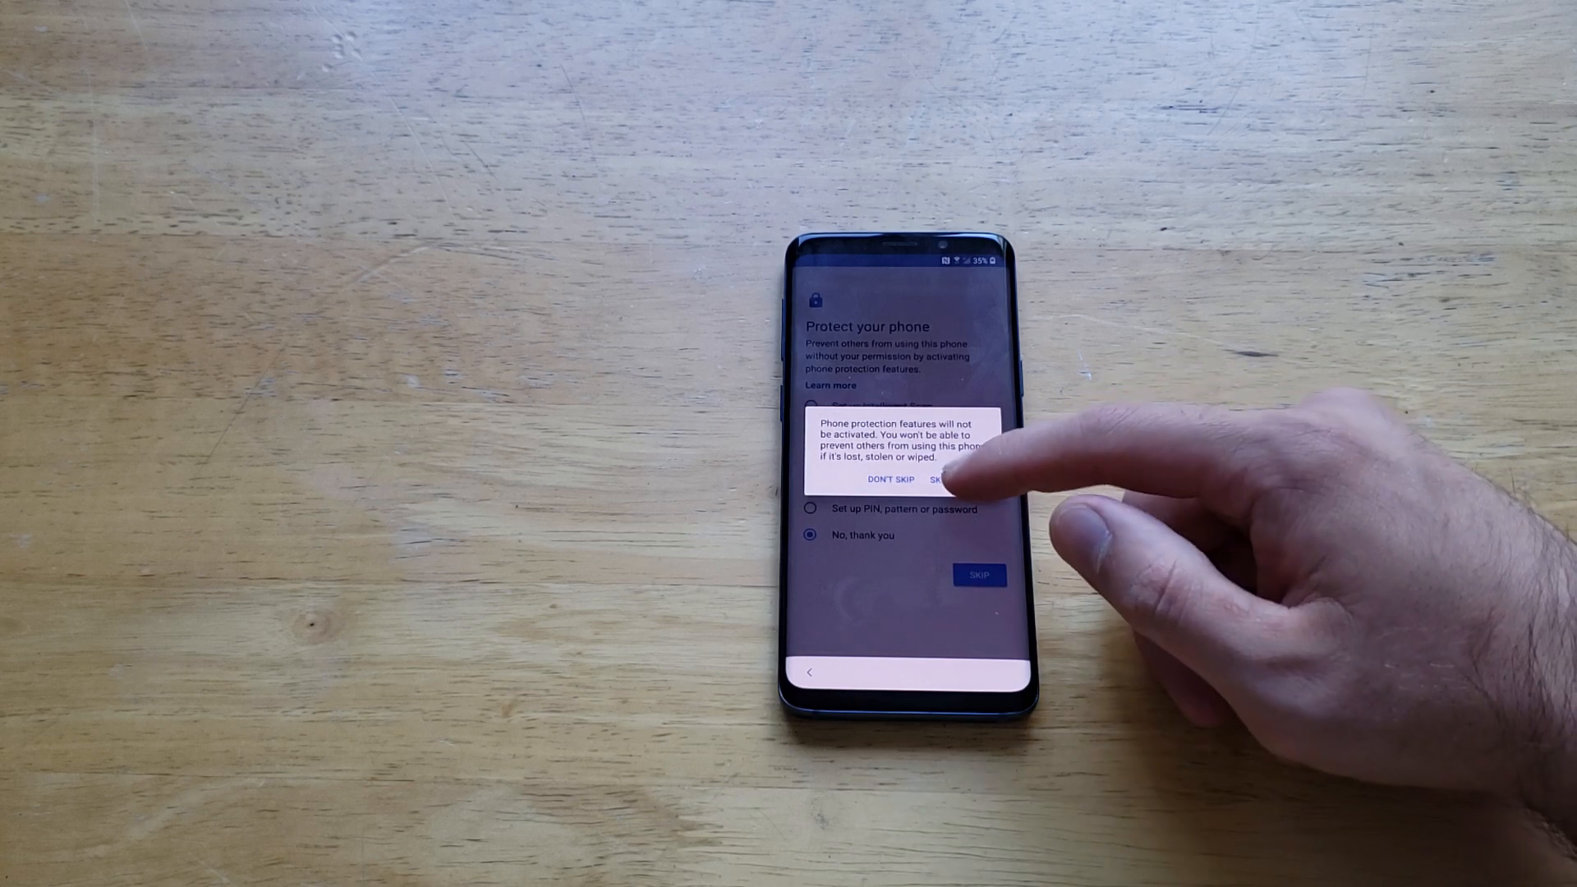